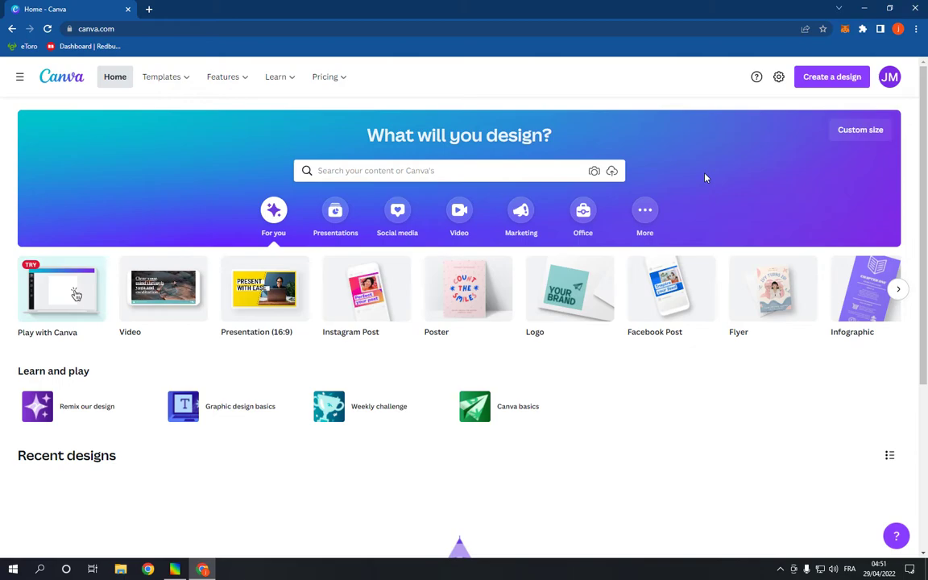
pyautogui.moveTo(569, 288)
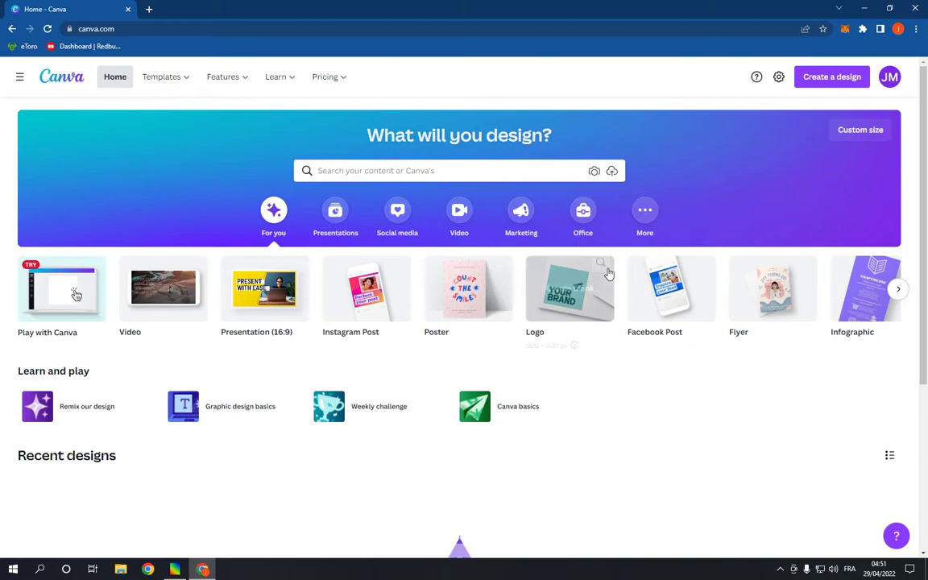
pyautogui.moveTo(610, 393)
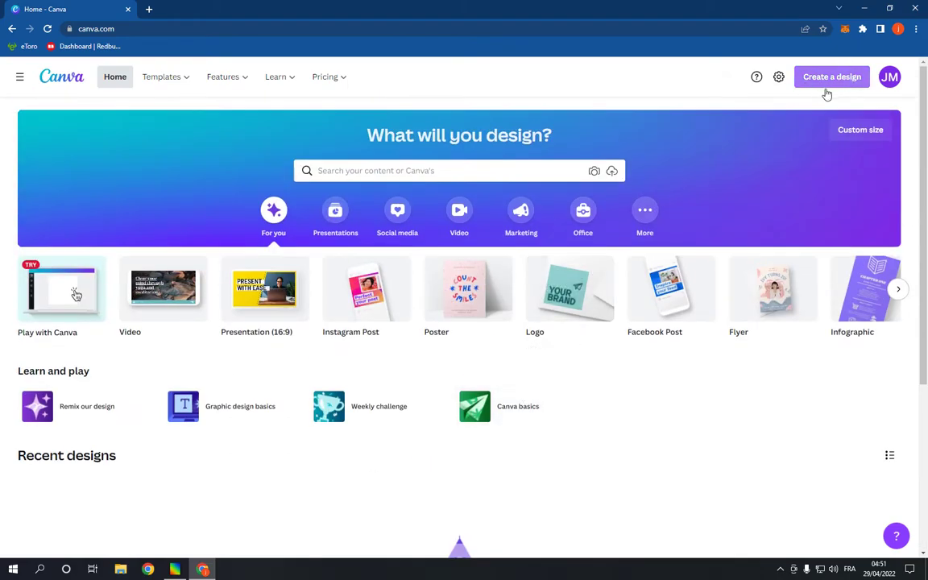
# Step: Create a new blank video design from the 'Create a design' list
pyautogui.click(832, 77)
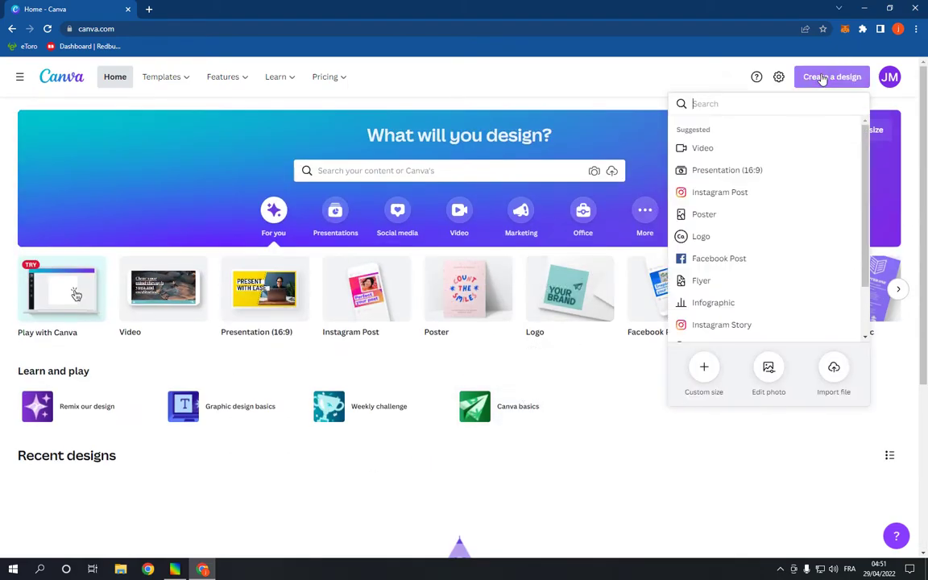
pyautogui.click(703, 147)
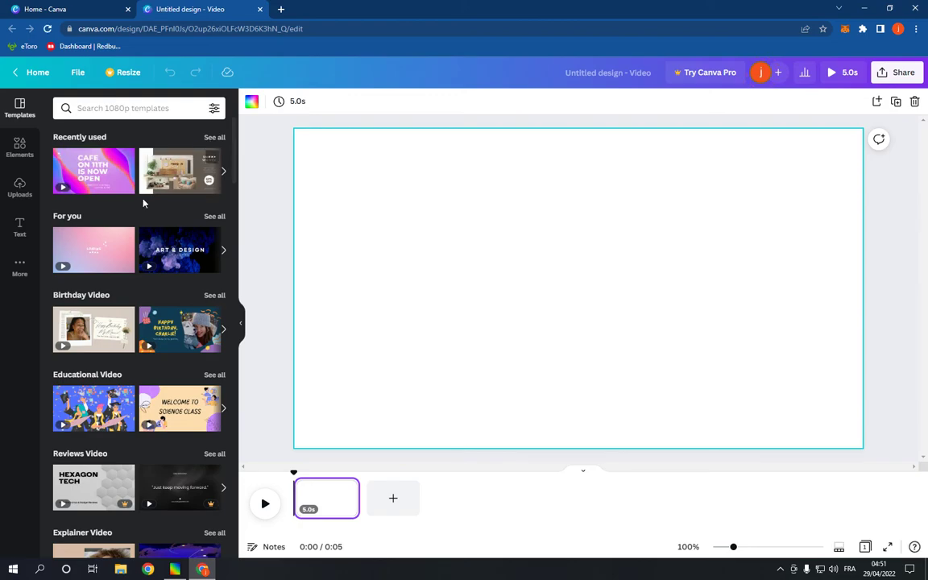
# Step: Scroll the video templates down to the Sale, Health, Food and Fashion categories
pyautogui.scroll(-3)
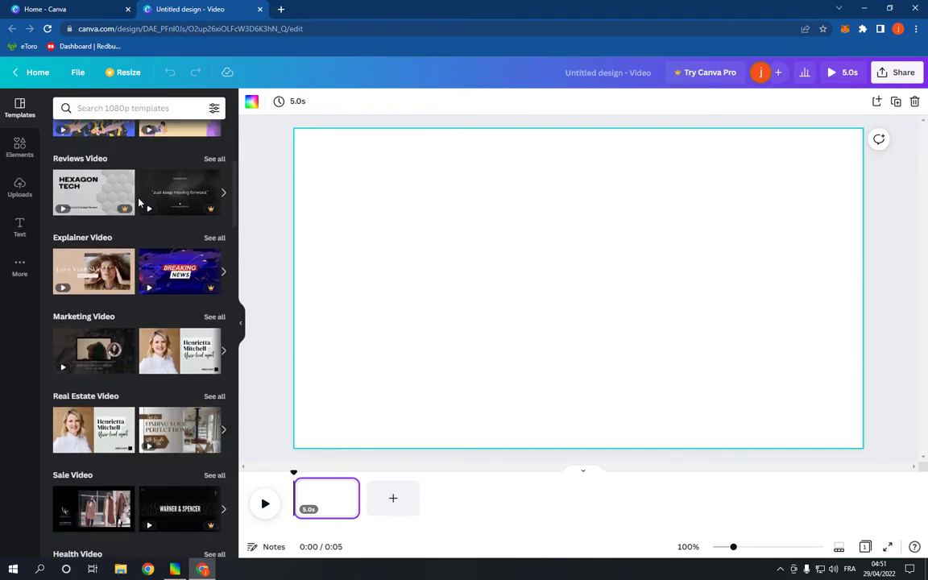
pyautogui.scroll(-3)
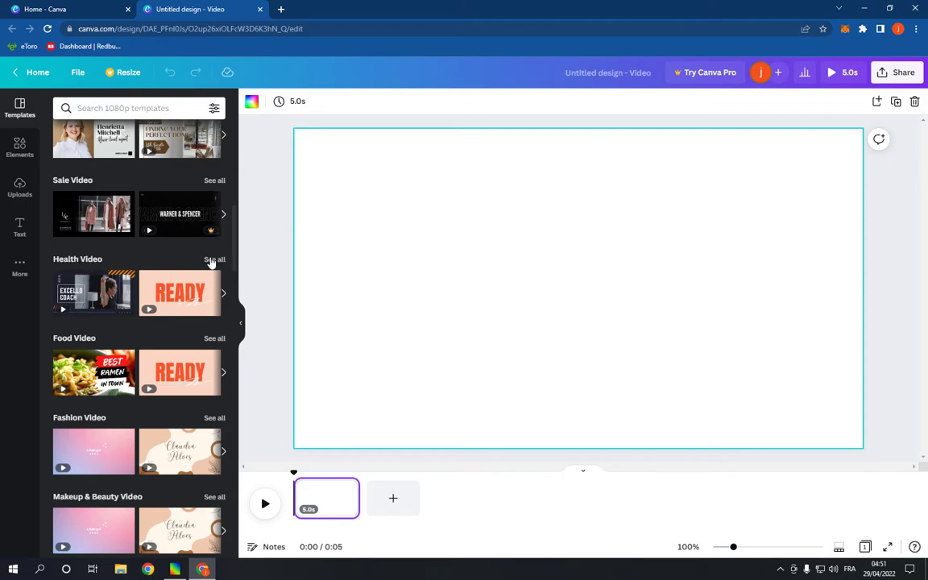
# Step: Open all Health Video templates and scroll through the results
pyautogui.click(214, 259)
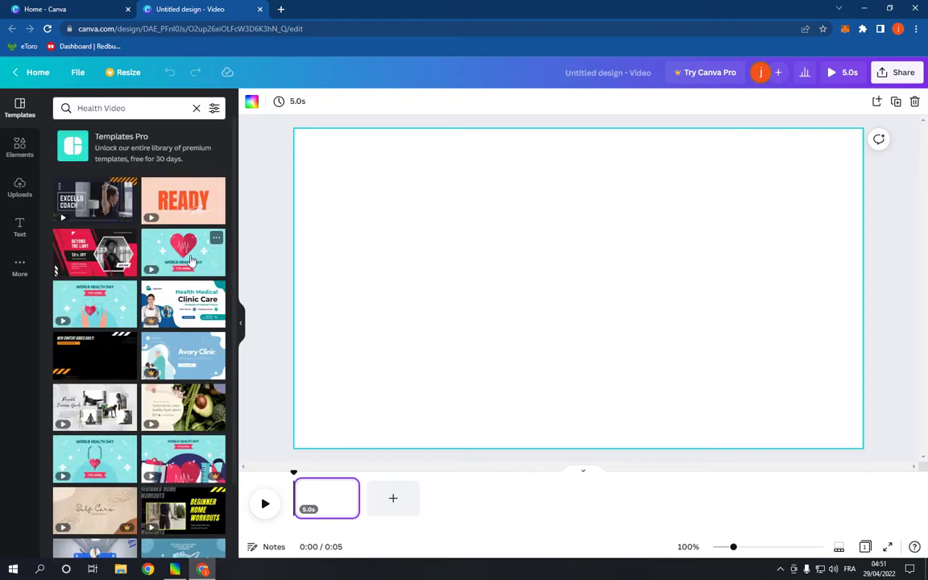
pyautogui.scroll(-3)
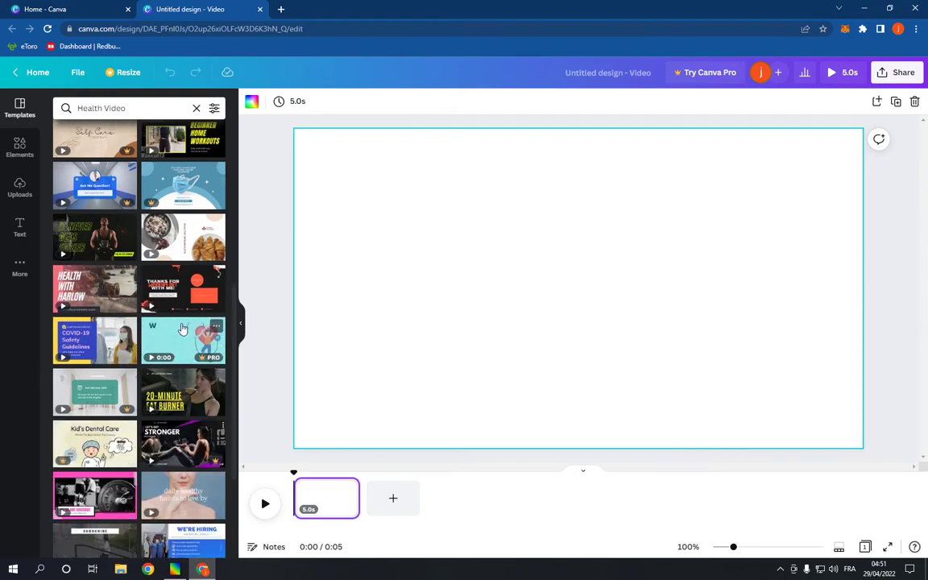
pyautogui.scroll(-3)
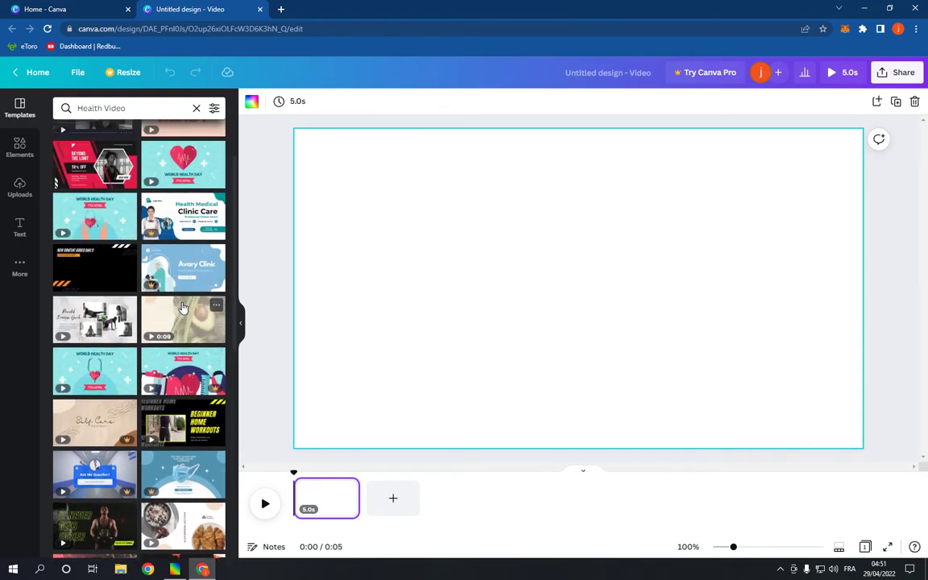
# Step: Apply the 'Beyond the Limit' fitness template, then clear the Health Video search
pyautogui.click(183, 320)
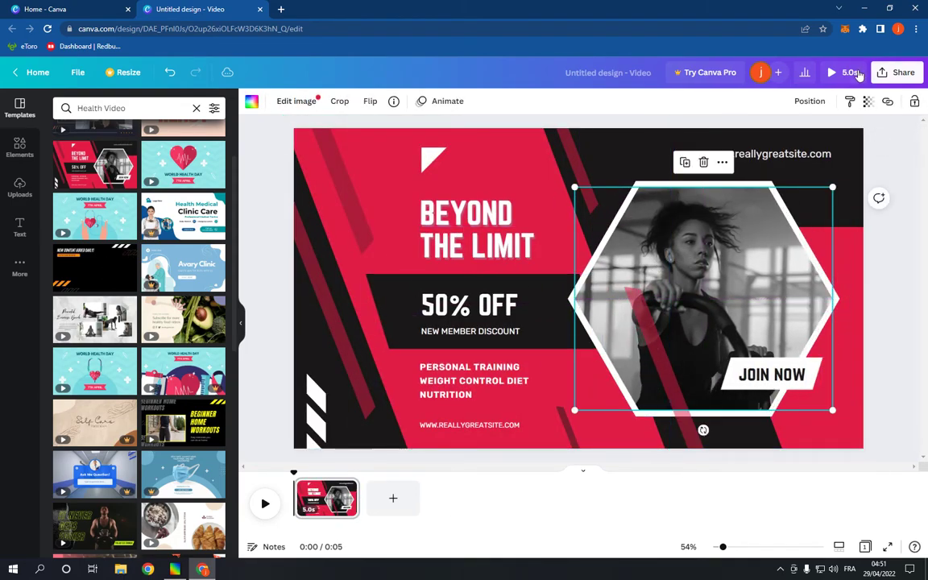
pyautogui.click(903, 71)
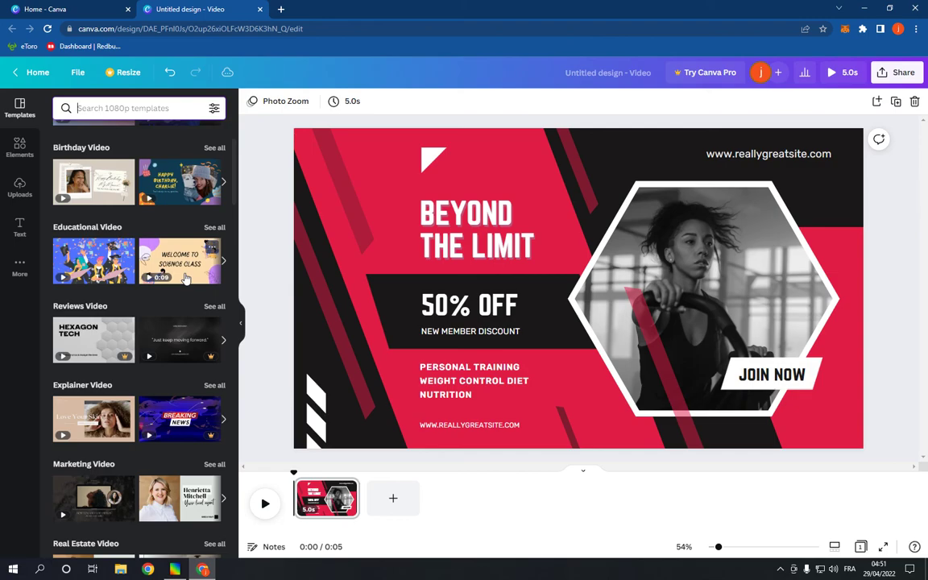
pyautogui.scroll(-3)
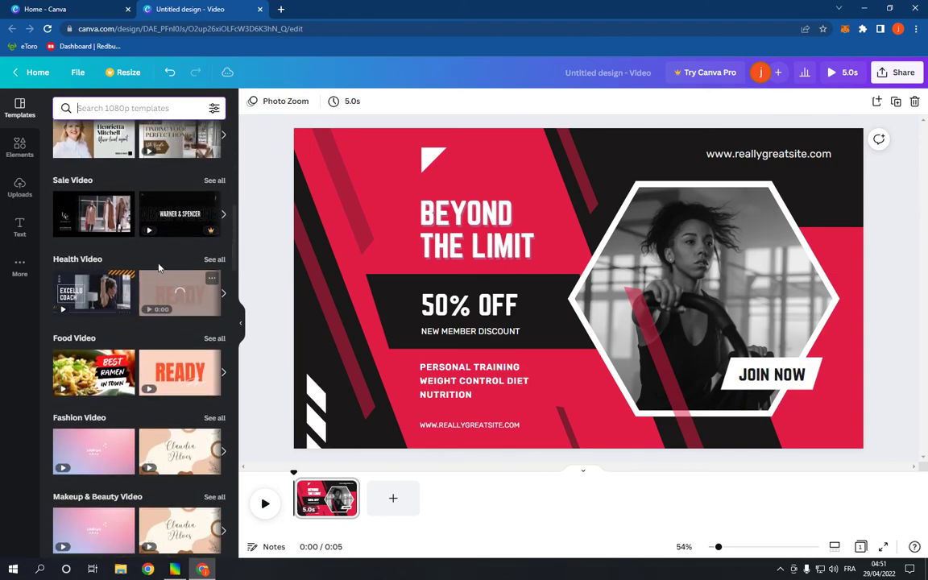